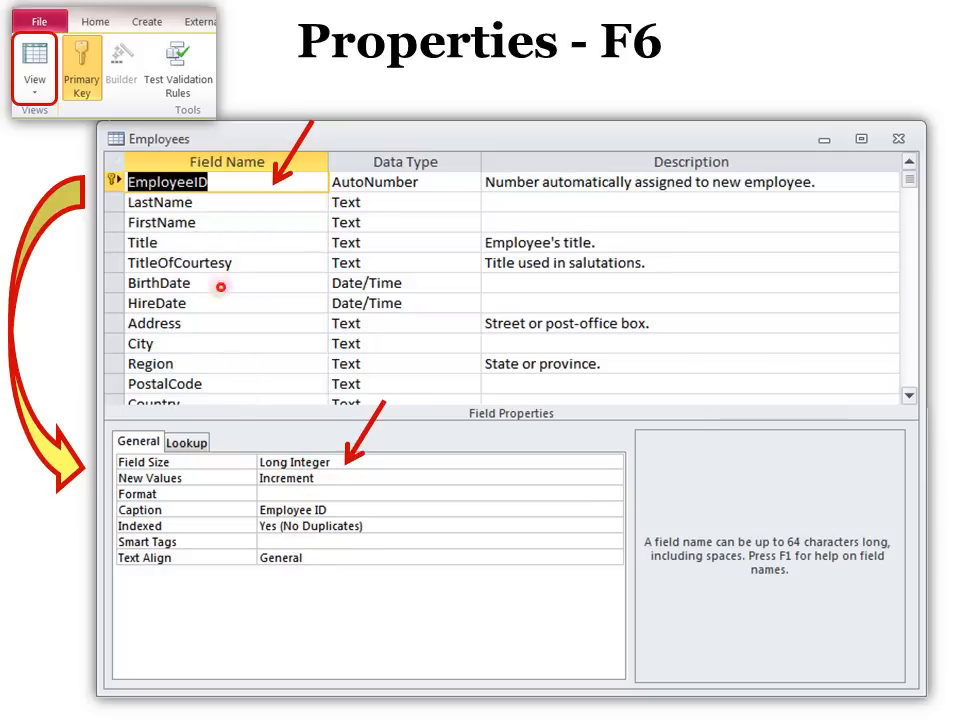
{"action": "mouse_move", "coordinate": [350, 490]}
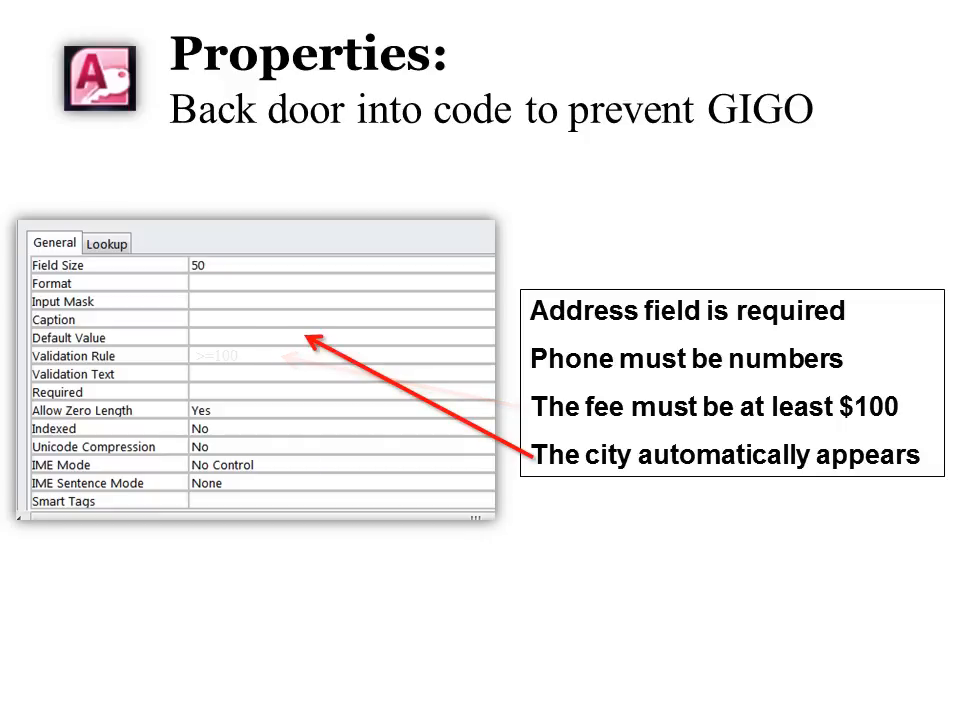
- Fill Default Value with 'New York City', then advance to the phone-number input mask slide
{"action": "type", "text": "\"New York City\""}
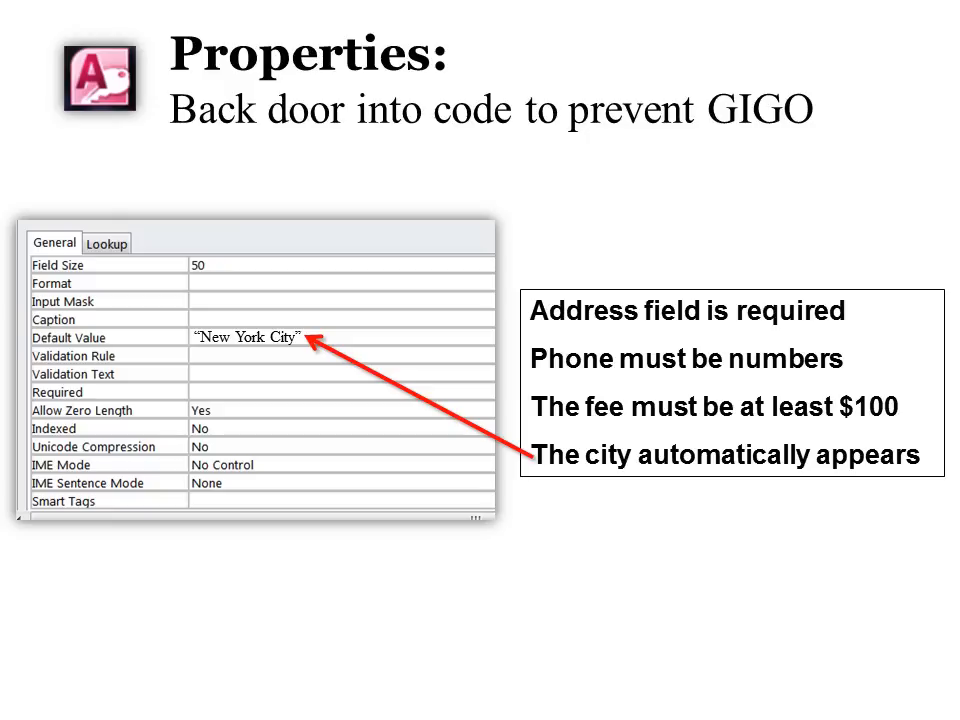
{"action": "key", "text": "Right"}
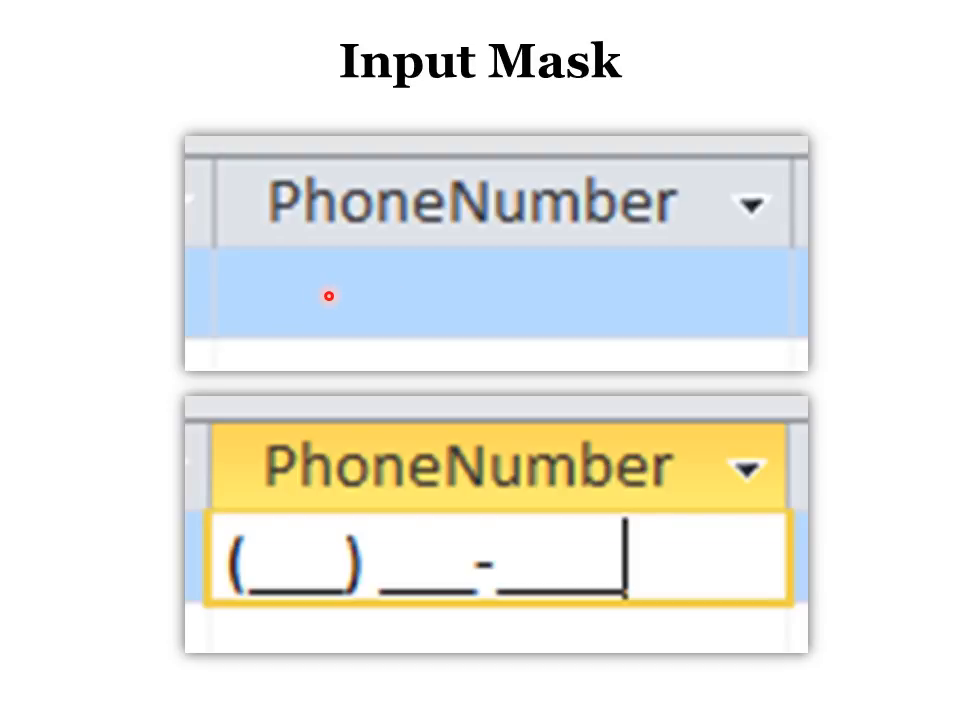
{"action": "mouse_move", "coordinate": [326, 586]}
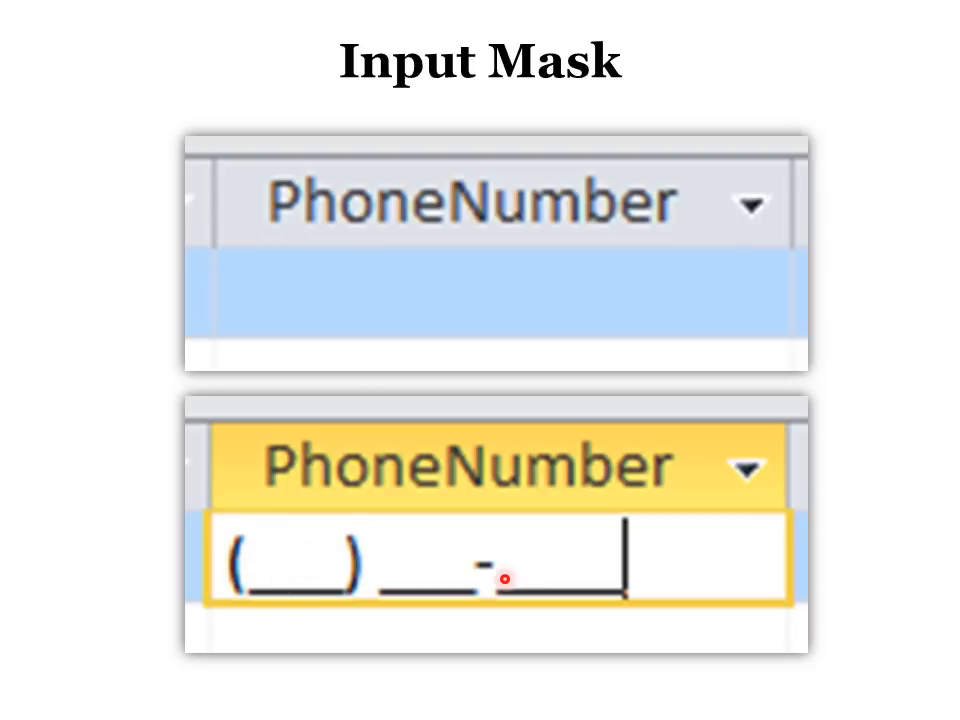
{"action": "left_click", "coordinate": [723, 137]}
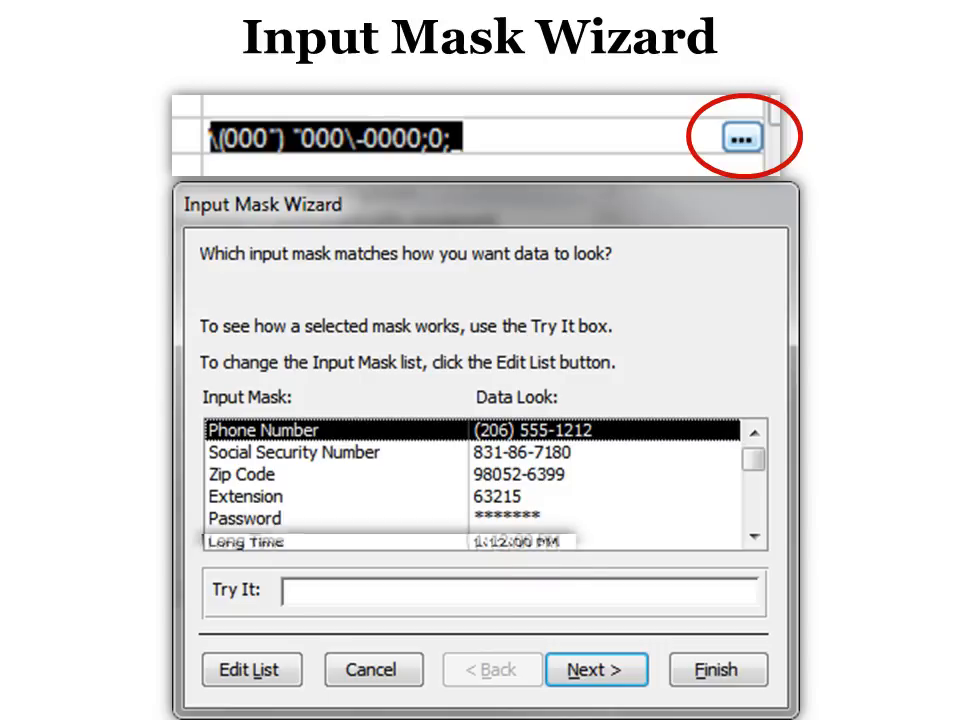
- Show the extra time and date masks, then advance to 'With the Symbols in the Mask'
{"action": "scroll", "scroll_direction": "down", "scroll_amount": 3}
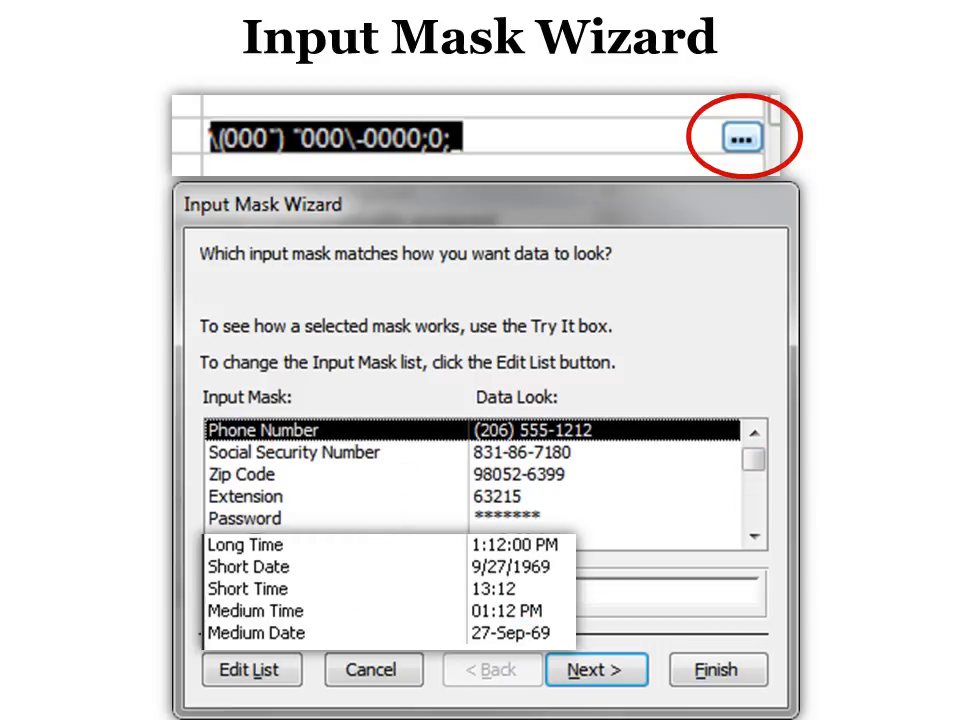
{"action": "left_click", "coordinate": [596, 669]}
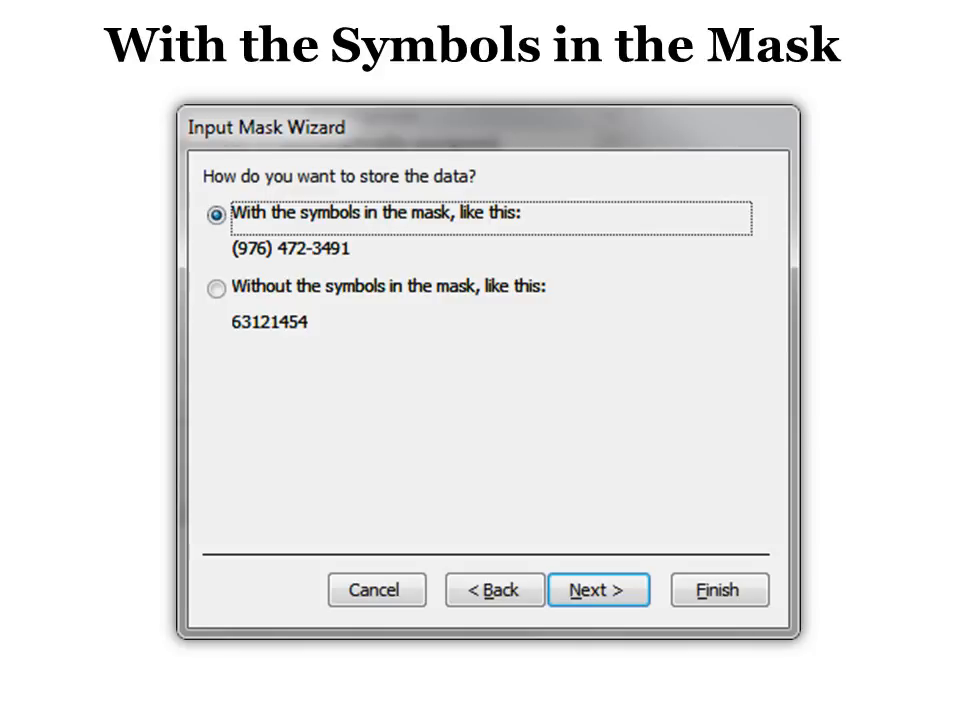
- Advance to the slide showing PhoneNumber's finished input mask and default value 813
{"action": "left_click", "coordinate": [215, 290]}
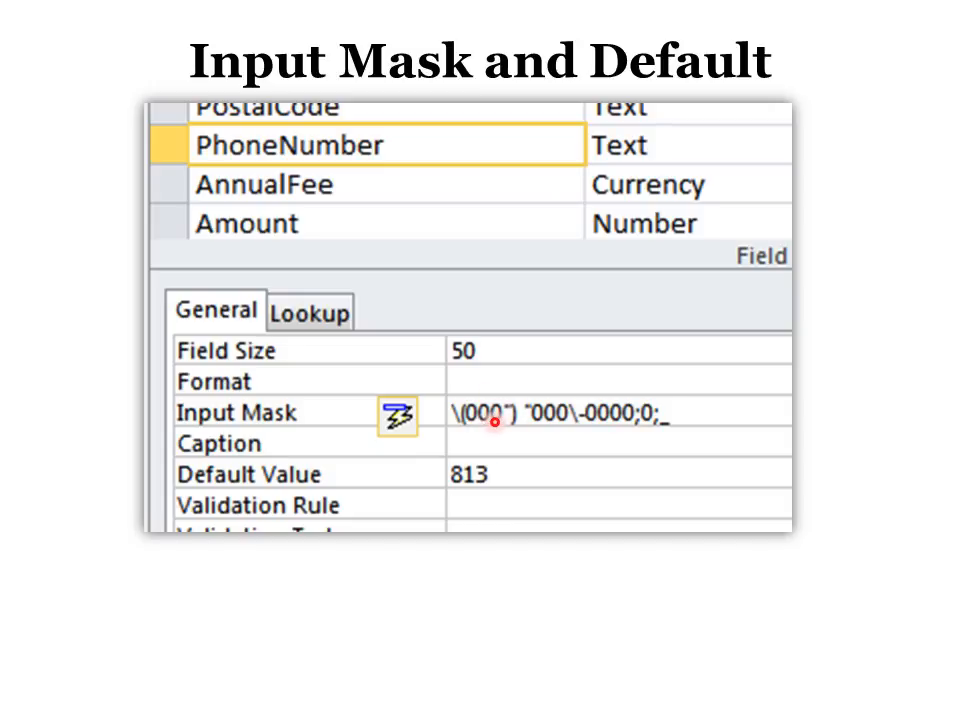
{"action": "mouse_move", "coordinate": [638, 410]}
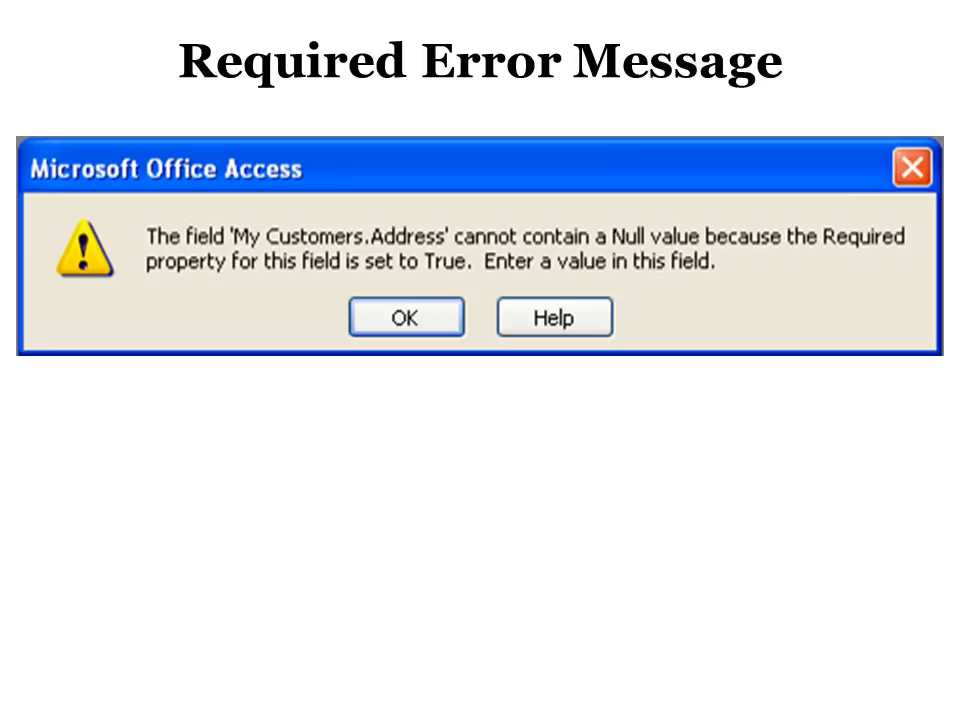
- Advance to the Indexed slide offering No, Duplicates OK, or No Duplicates for PhoneNumber
{"action": "left_click", "coordinate": [406, 317]}
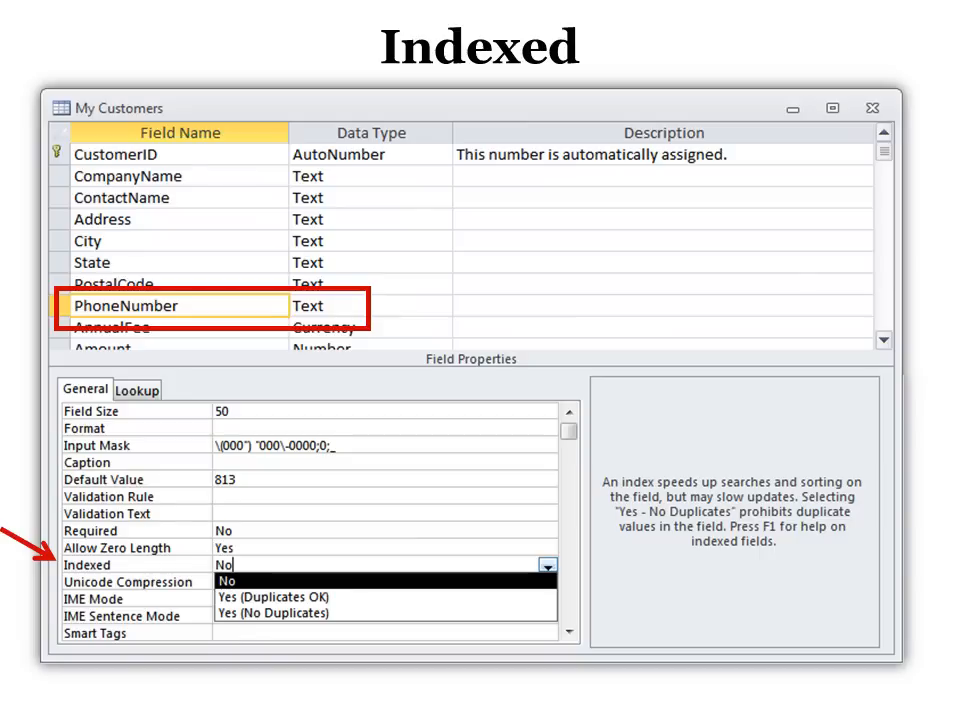
{"action": "mouse_move", "coordinate": [152, 162]}
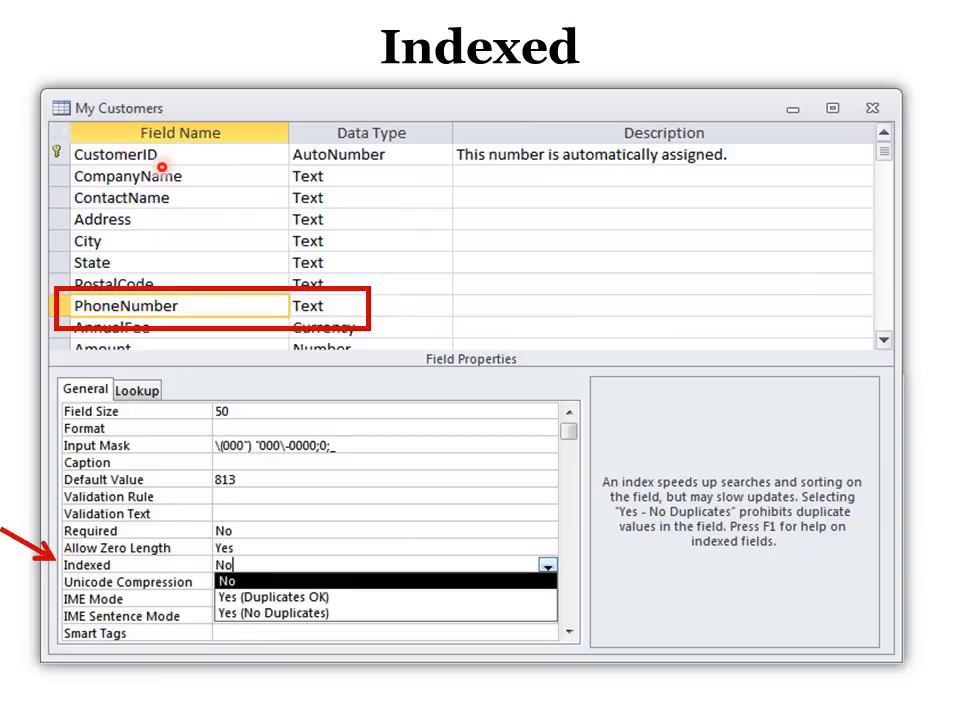
{"action": "mouse_move", "coordinate": [133, 155]}
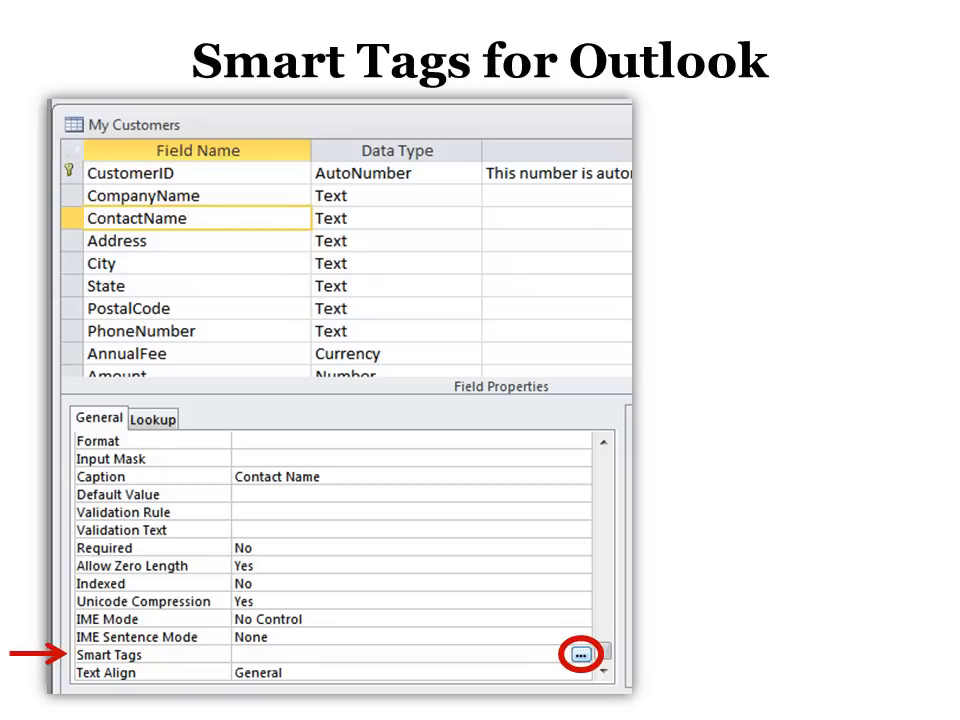
- Advance to the 'Smart Tags for Outlook' slide showing the Action Tags dialog
{"action": "left_click", "coordinate": [578, 655]}
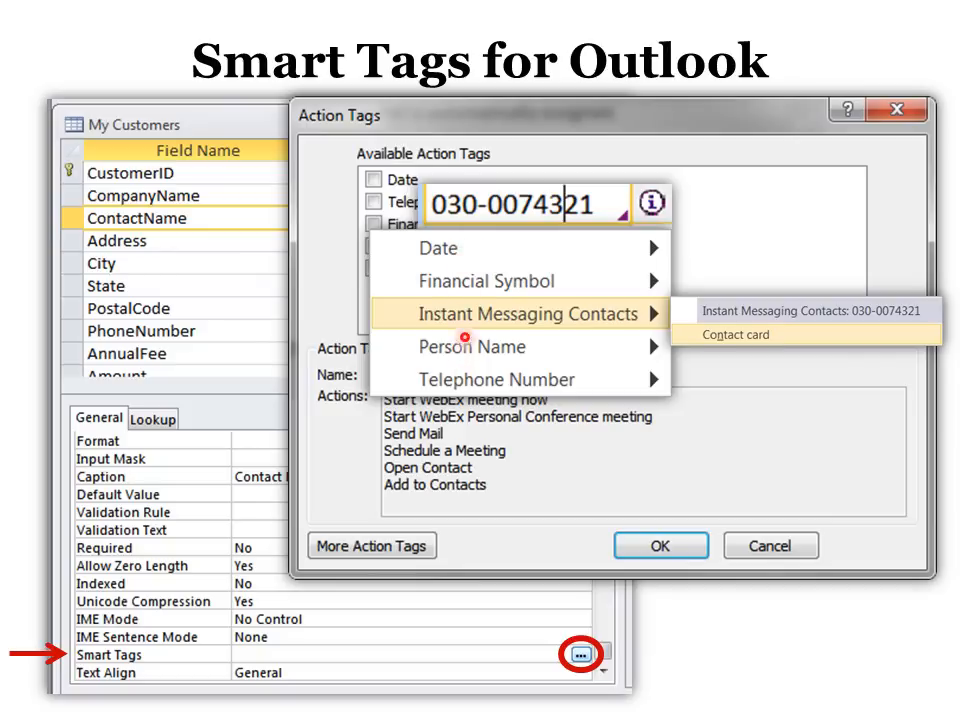
{"action": "mouse_move", "coordinate": [605, 303]}
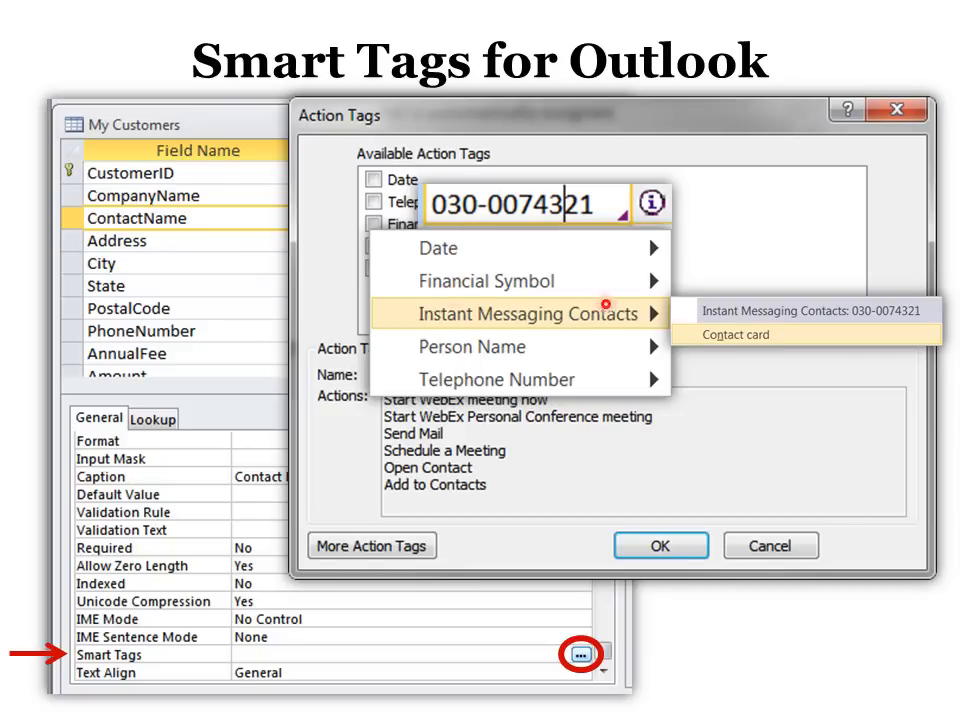